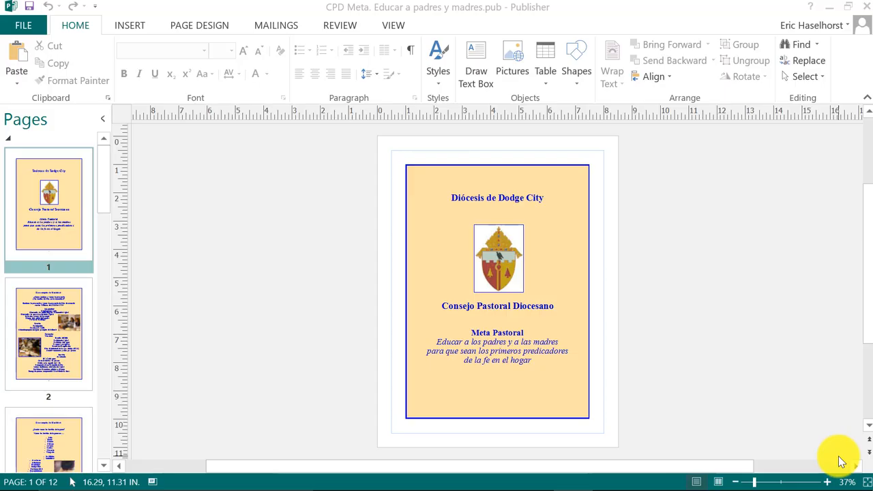
{"action": "mouse_move", "coordinate": [301, 334]}
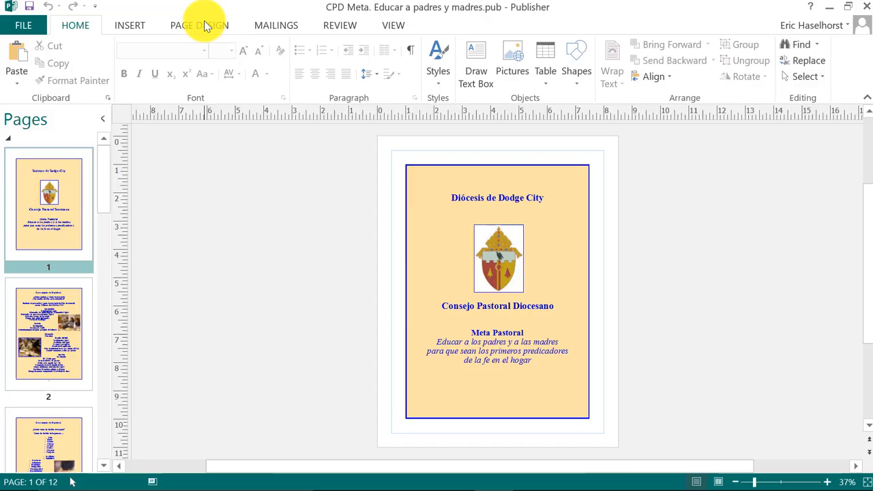
- Show the Page Design size choices to confirm the current 8.5 x 11" page size
{"action": "left_click", "coordinate": [199, 25]}
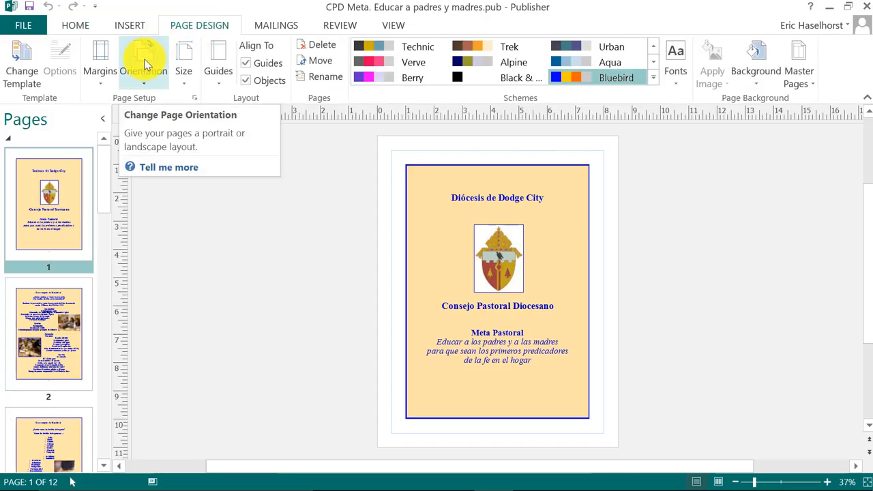
{"action": "left_click", "coordinate": [143, 62]}
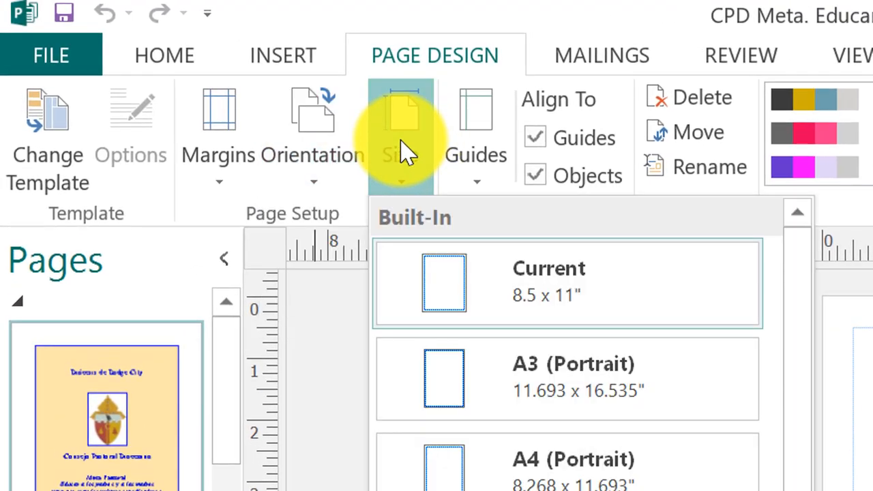
{"action": "mouse_move", "coordinate": [556, 314]}
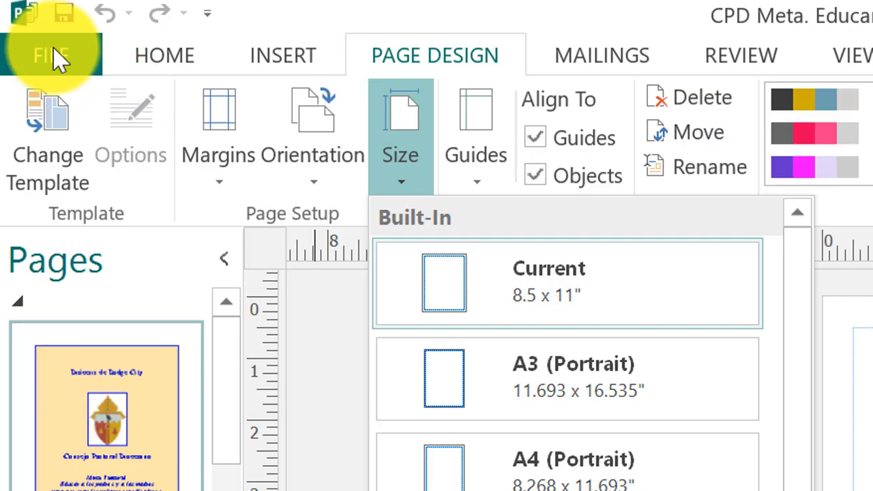
- Open the print settings for the XRX_7535_MAIN PS printer, pages 1-12, side-fold booklet
{"action": "left_click", "coordinate": [49, 55]}
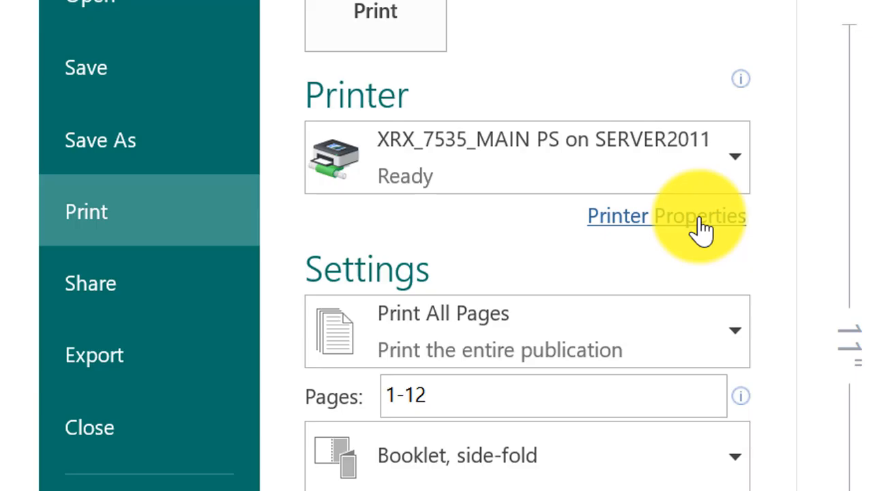
- Open the Xerox printer properties and list the Finishing options on Paper/Output
{"action": "left_click", "coordinate": [669, 216]}
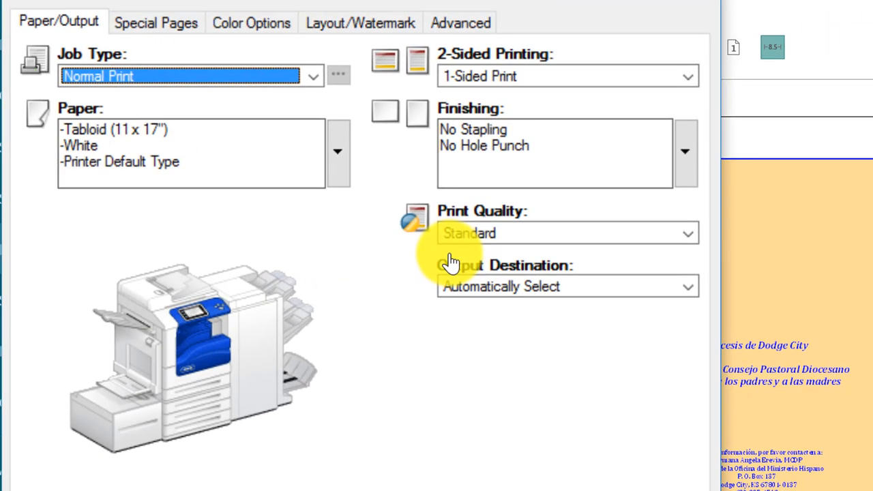
{"action": "mouse_move", "coordinate": [530, 164]}
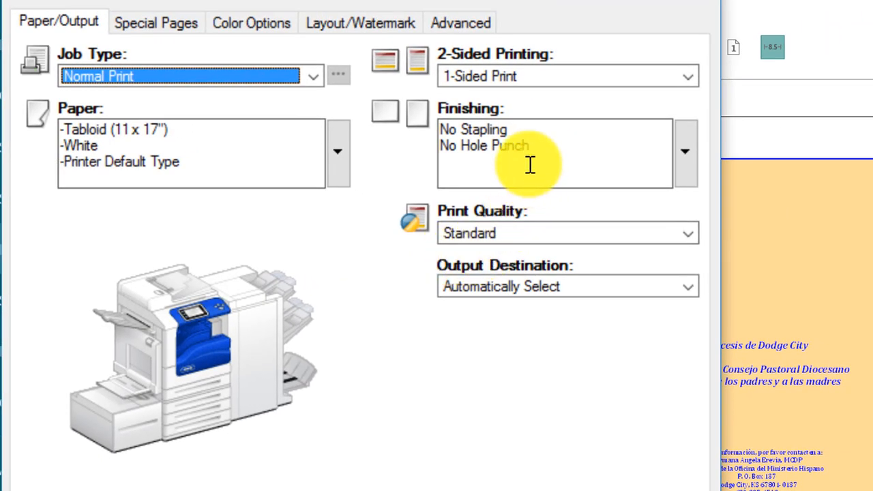
{"action": "mouse_move", "coordinate": [681, 157]}
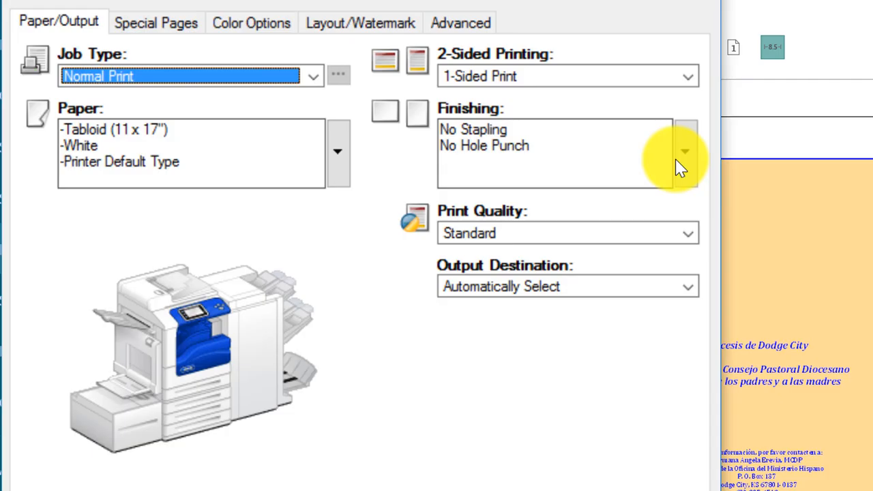
{"action": "left_click", "coordinate": [685, 151]}
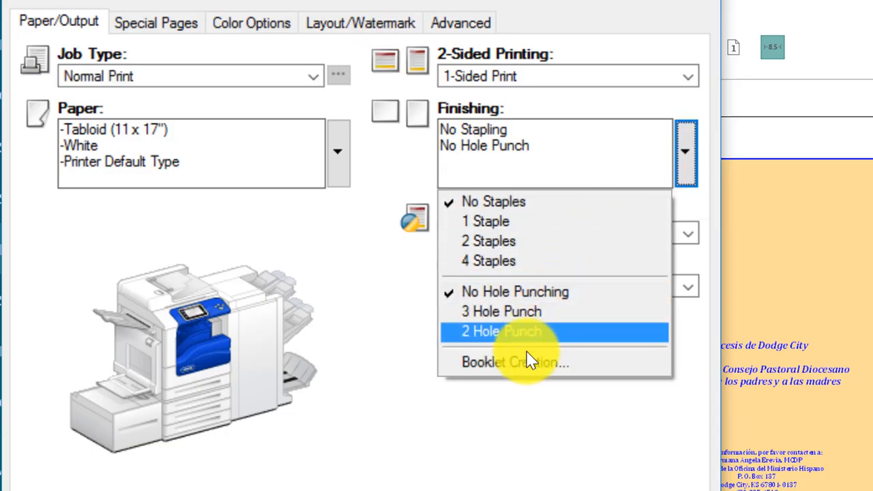
- In Booklet Creation, choose Booklet Fold and Staple and set Booklet Layout to None
{"action": "left_click", "coordinate": [515, 362]}
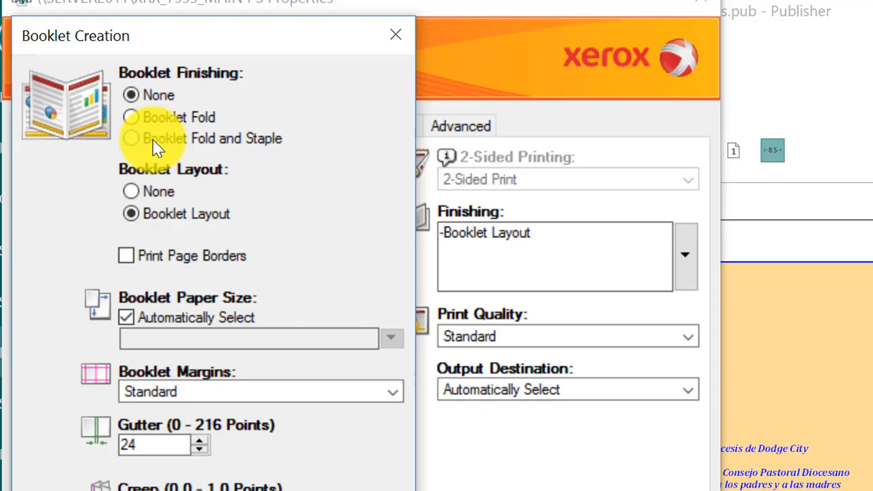
{"action": "mouse_move", "coordinate": [132, 145]}
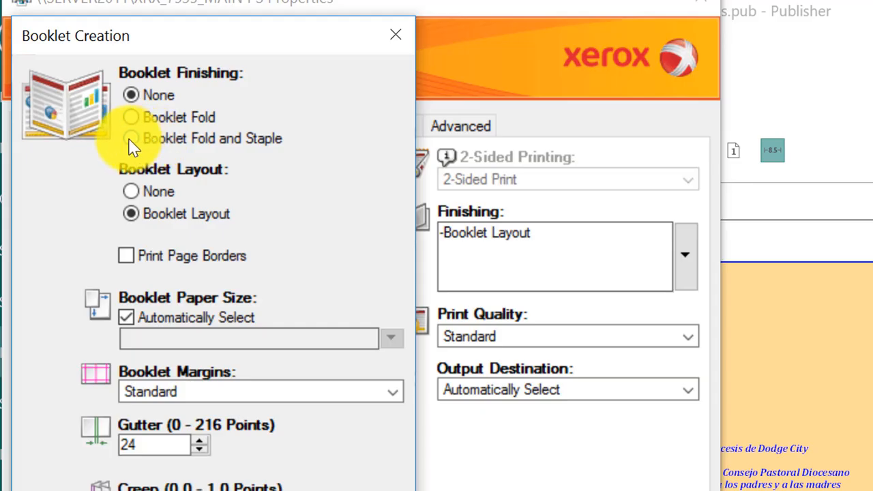
{"action": "left_click", "coordinate": [130, 138]}
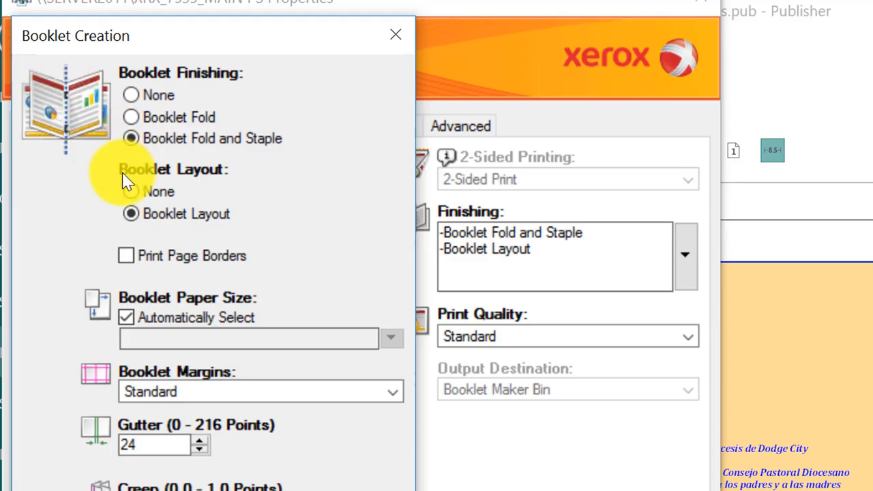
{"action": "left_click", "coordinate": [131, 192]}
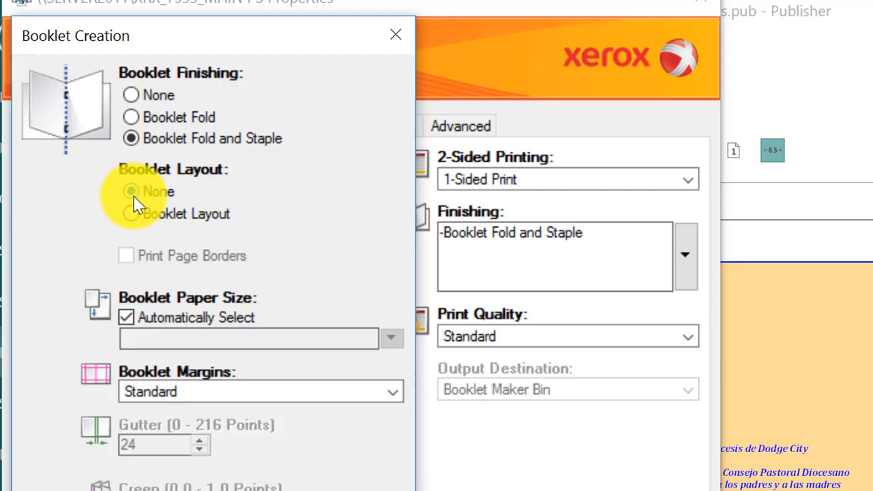
{"action": "left_click", "coordinate": [131, 191]}
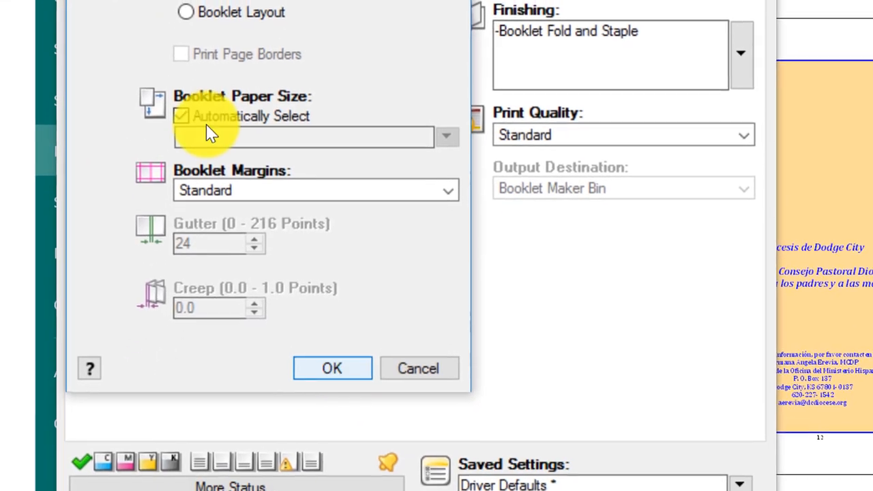
- Confirm fold-and-staple finishing and set 2-Sided Print, Flip on Short Edge
{"action": "left_click", "coordinate": [332, 367]}
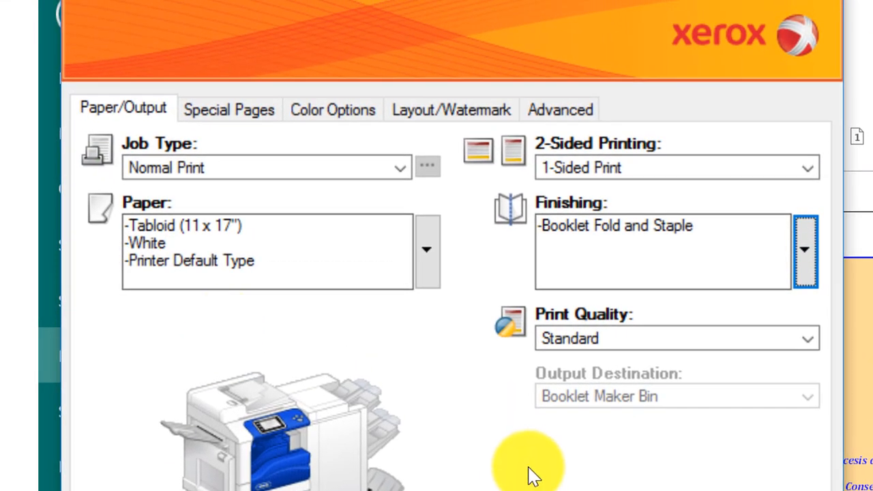
{"action": "mouse_move", "coordinate": [665, 179]}
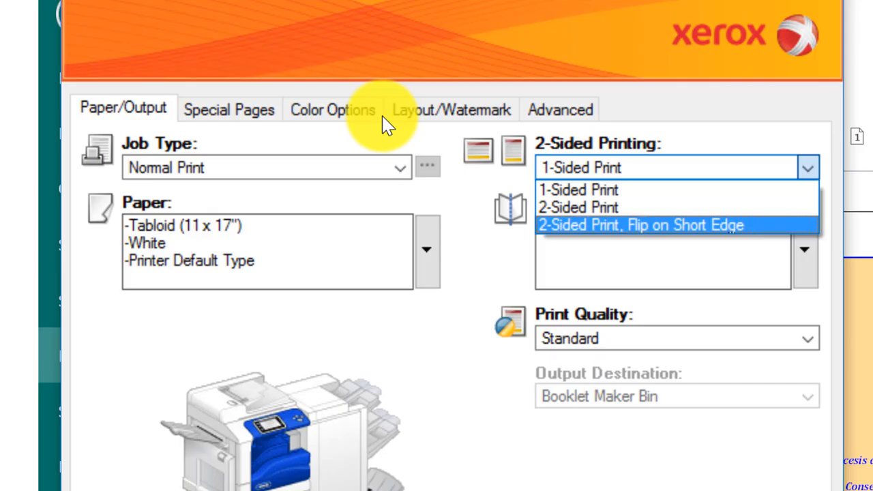
{"action": "left_click", "coordinate": [645, 225]}
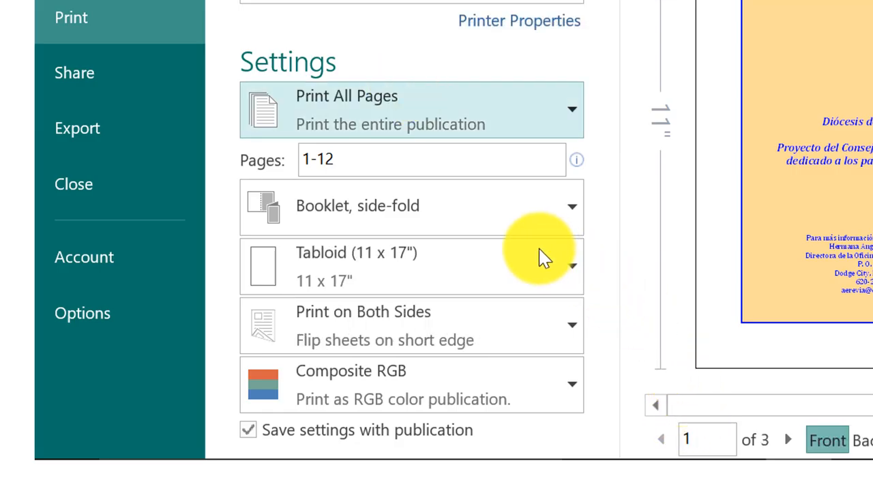
{"action": "mouse_move", "coordinate": [431, 206]}
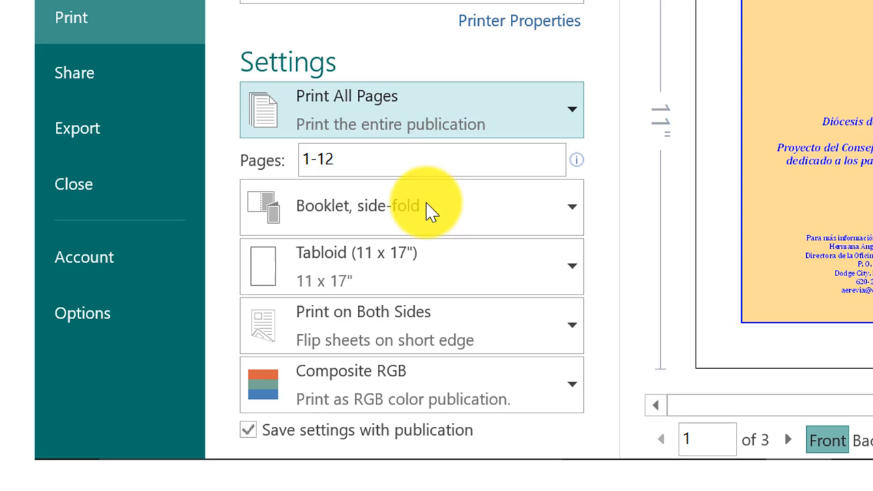
- Review the tabloid booklet print settings and print the 12-page booklet
{"action": "left_click", "coordinate": [411, 206]}
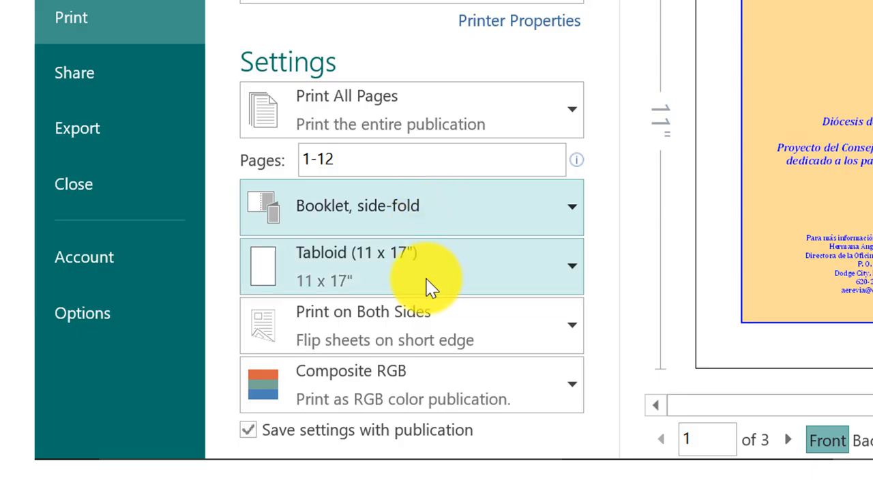
{"action": "mouse_move", "coordinate": [450, 347]}
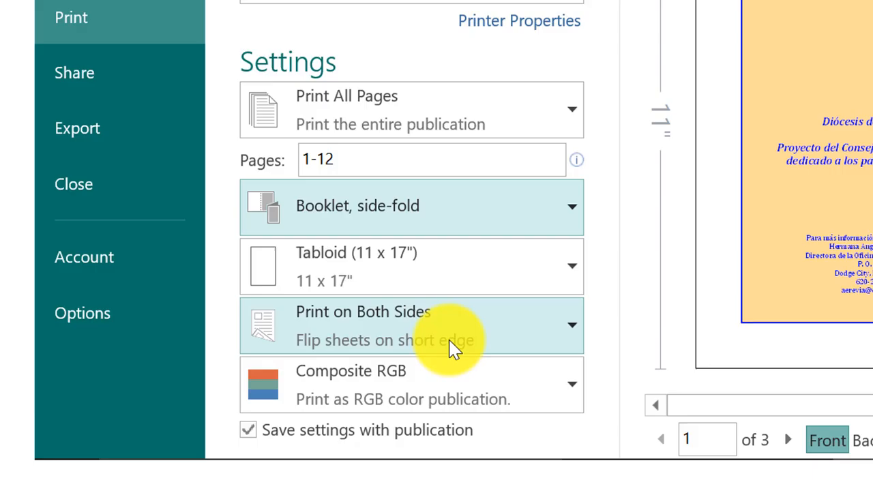
{"action": "mouse_move", "coordinate": [460, 355]}
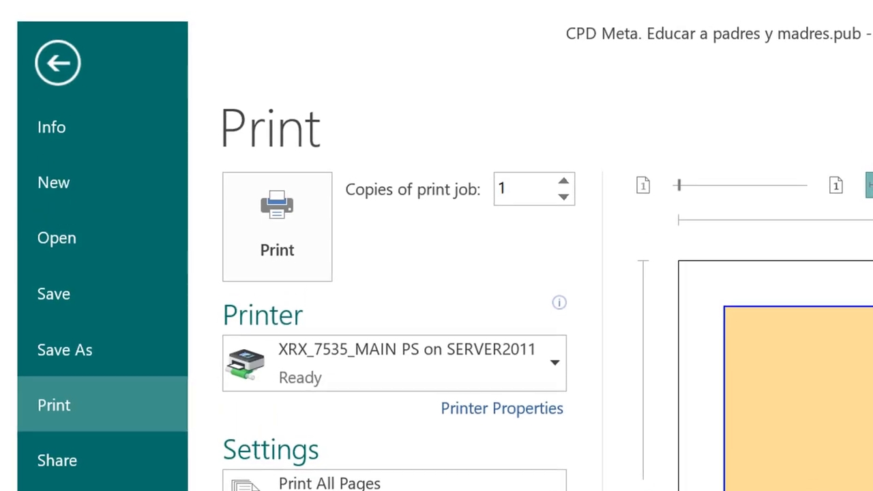
{"action": "left_click", "coordinate": [277, 225]}
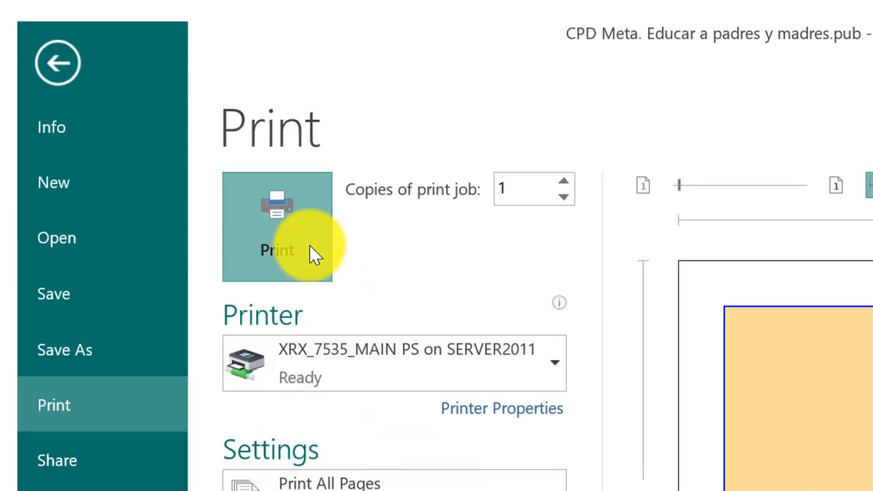
{"action": "left_click", "coordinate": [276, 225]}
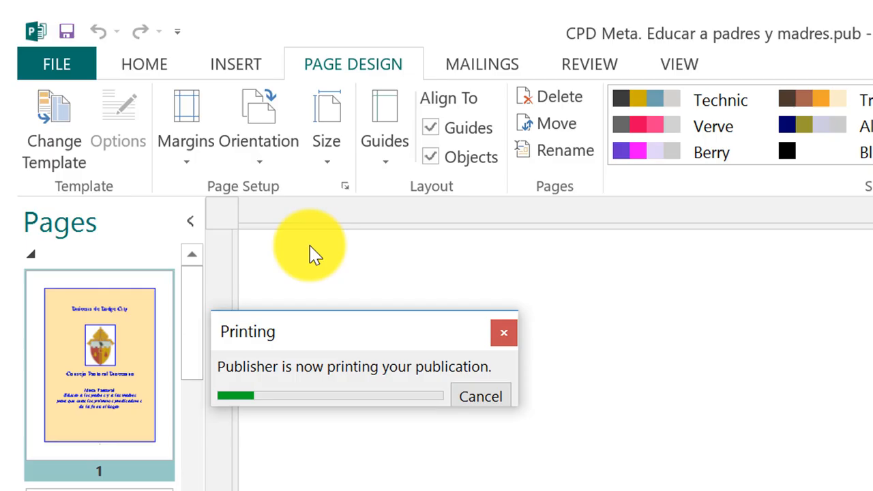